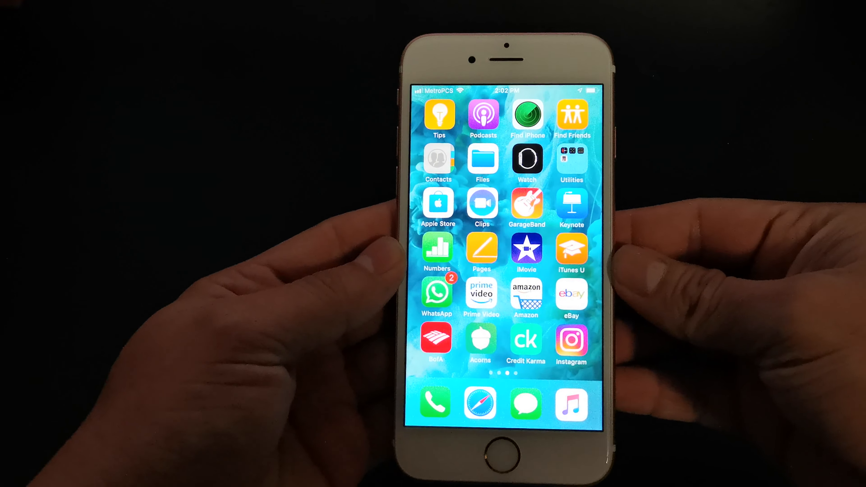
- Swipe the home screen back to the first page of apps with Settings
{"action": "scroll", "scroll_direction": "left", "scroll_amount": 3}
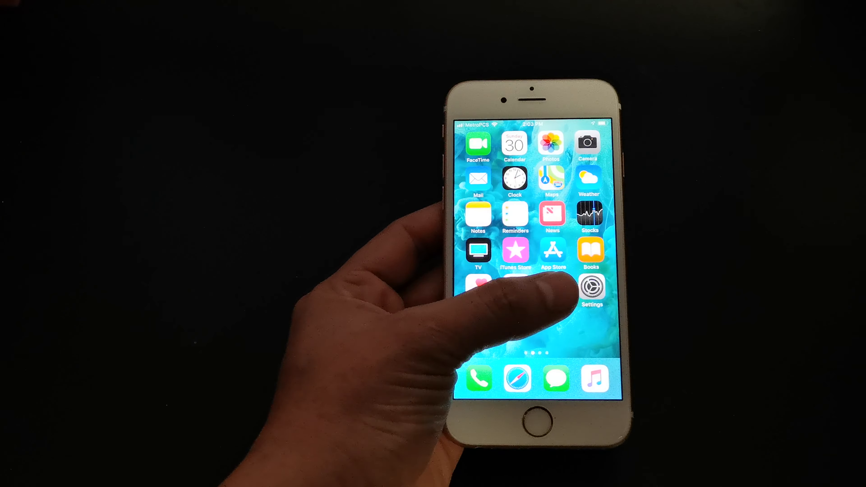
- Swipe through the home screen pages and land on the page with Tips, Podcasts and Find iPhone
{"action": "left_click", "coordinate": [591, 289]}
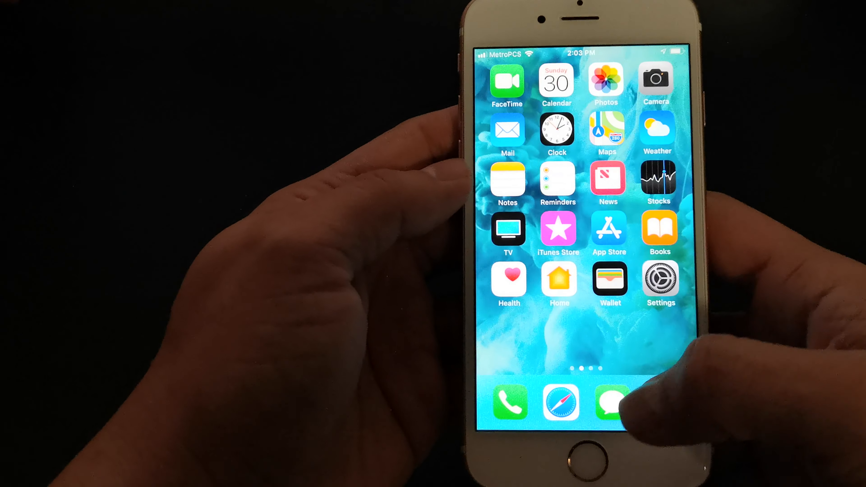
{"action": "scroll", "scroll_direction": "left", "scroll_amount": 3}
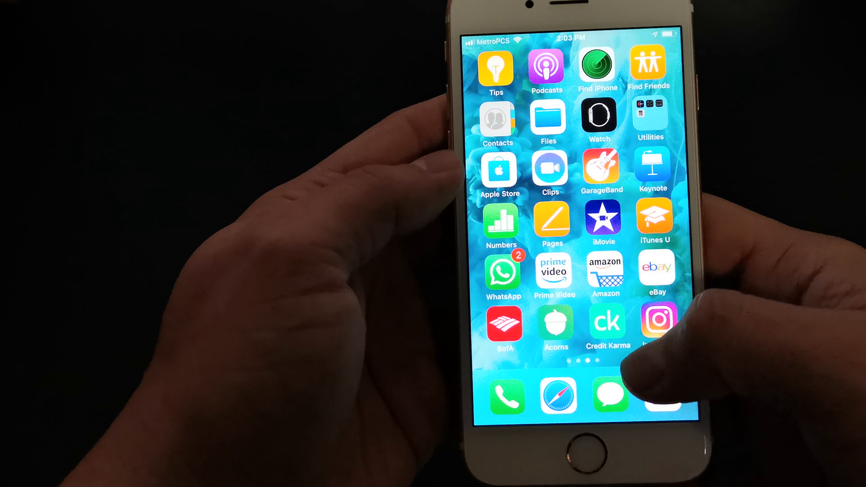
{"action": "scroll", "scroll_direction": "left", "scroll_amount": 3}
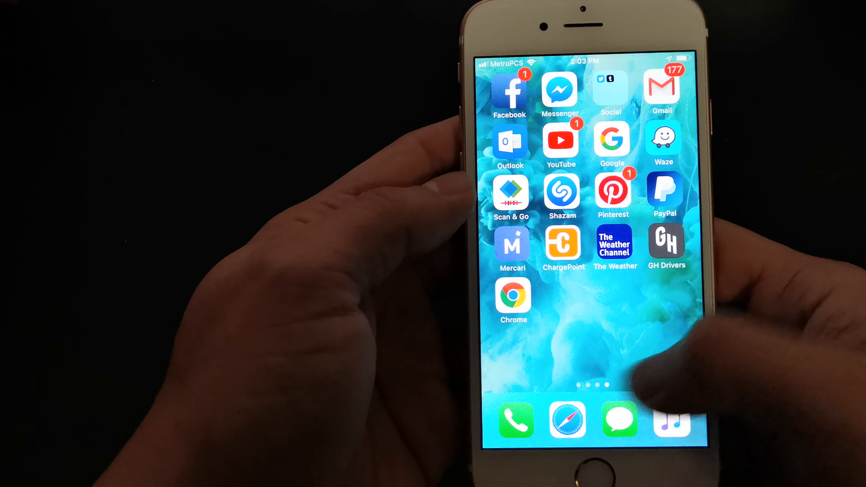
{"action": "scroll", "scroll_direction": "left", "scroll_amount": 3}
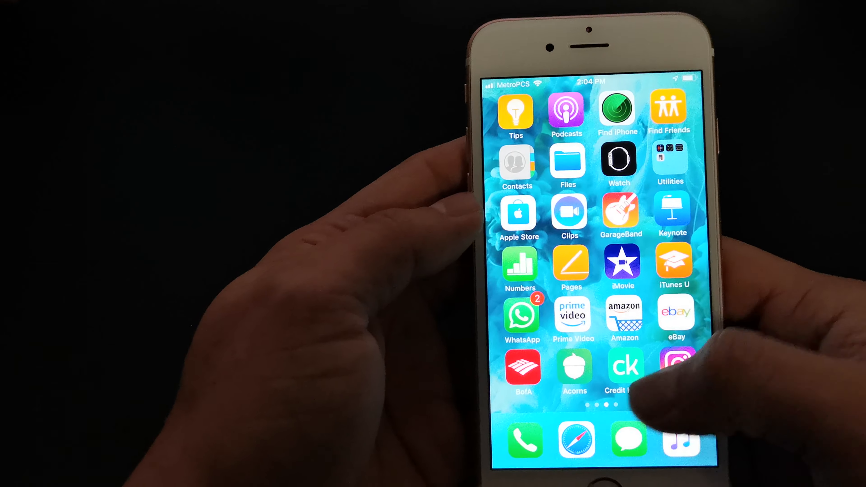